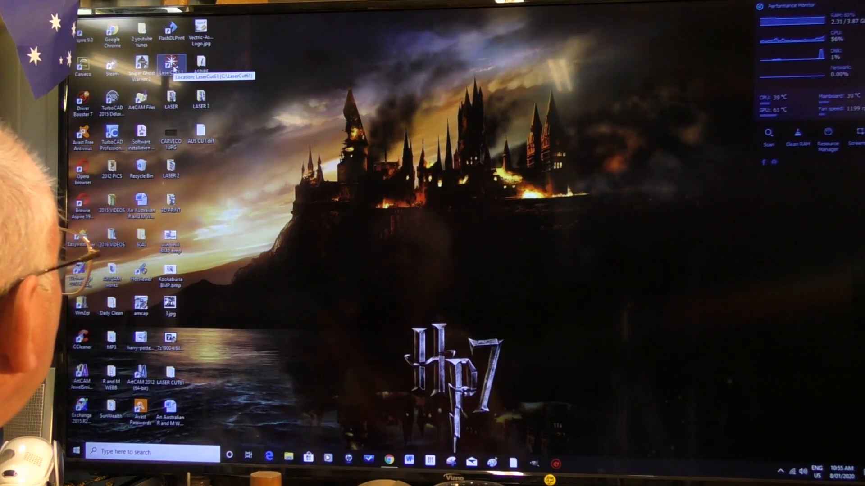
Launch LaserCut 6.1 from its desktop shortcut to an empty 90 by 60 work area.
{"action": "double_click", "coordinate": [172, 63]}
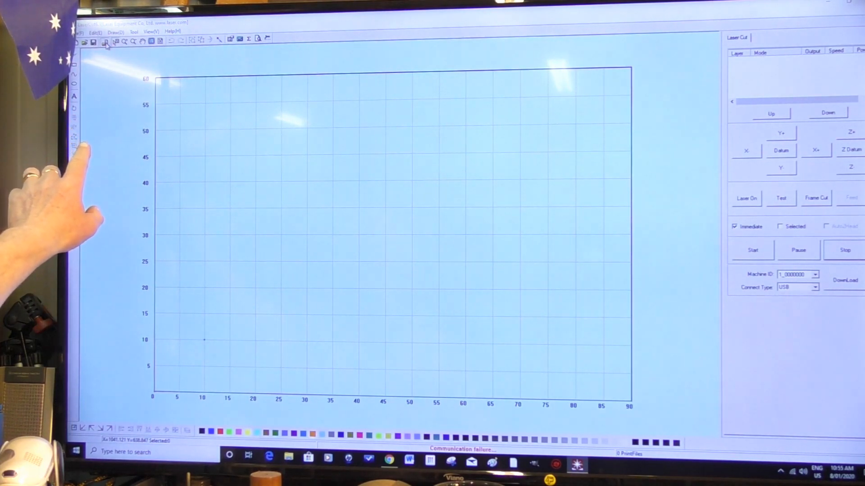
Import the aus cut tree drawing onto the bed as a cut layer.
{"action": "left_click", "coordinate": [92, 42]}
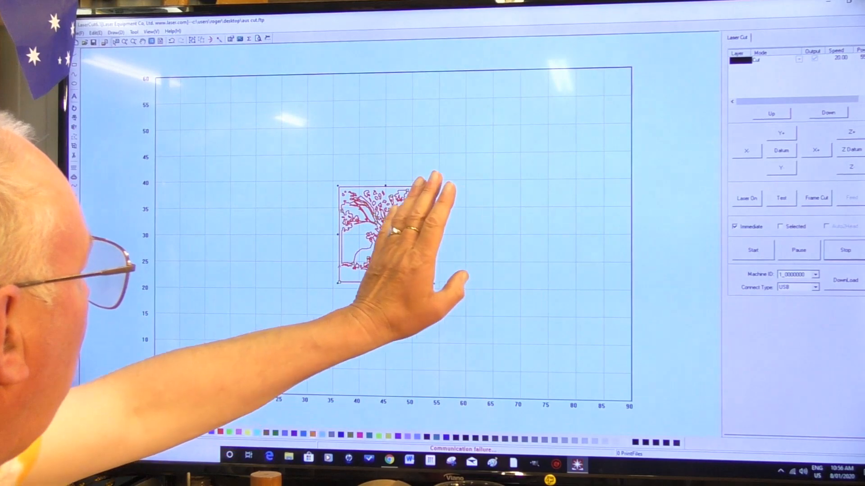
Resize the tree drawing to 300 wide with Lock Scale kept, about 301.667 tall.
{"action": "right_click", "coordinate": [385, 234]}
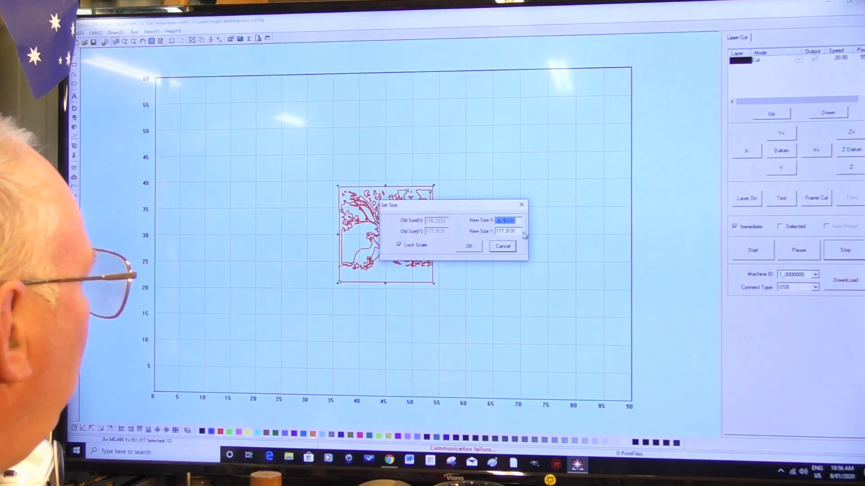
{"action": "mouse_move", "coordinate": [482, 226]}
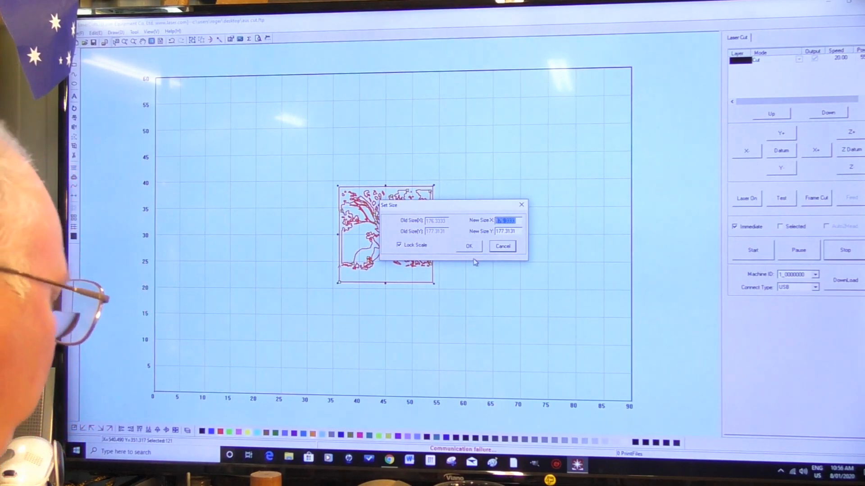
{"action": "type", "text": "3"}
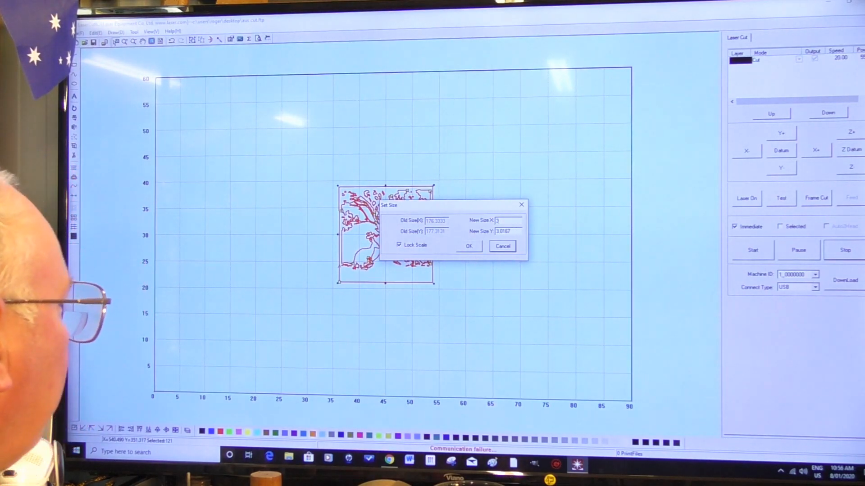
{"action": "type", "text": "300"}
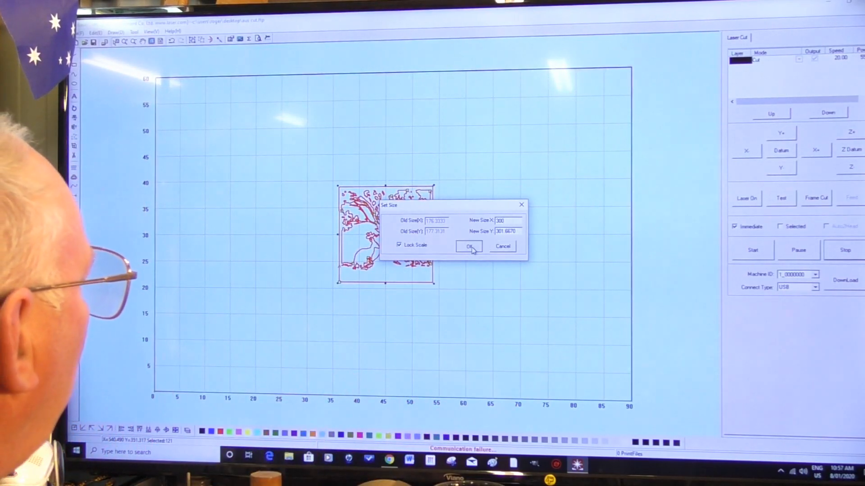
{"action": "left_click", "coordinate": [468, 246]}
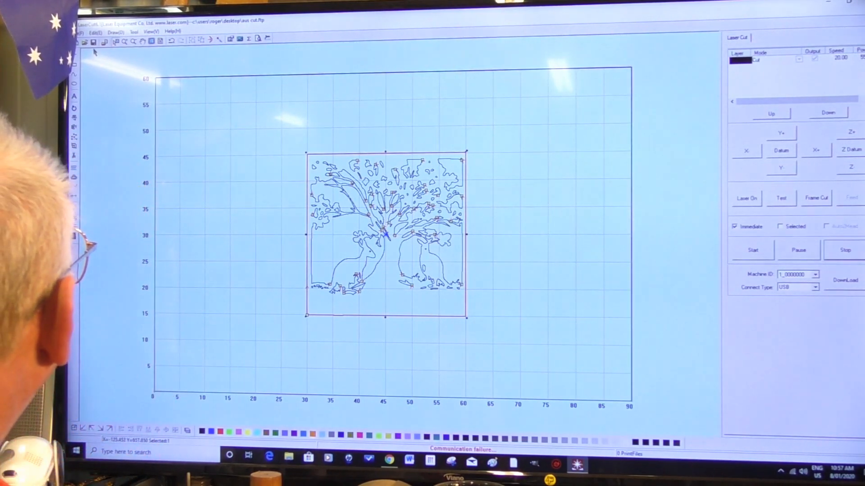
{"action": "left_click", "coordinate": [95, 31]}
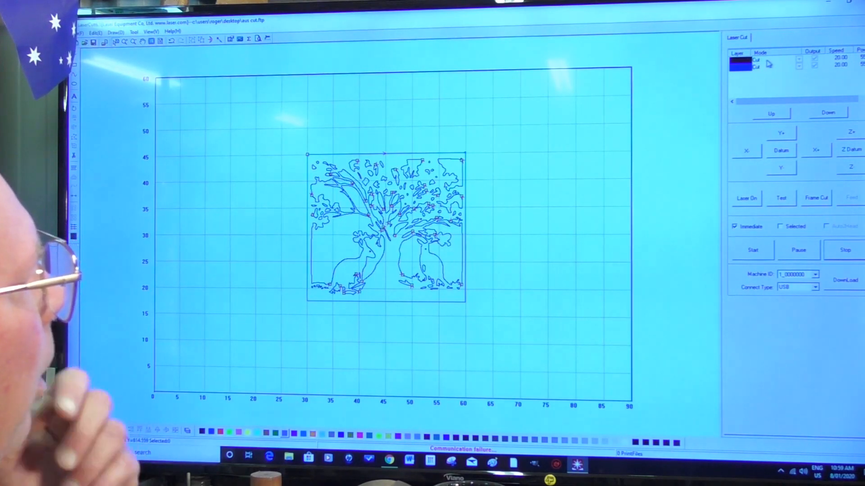
{"action": "double_click", "coordinate": [742, 61]}
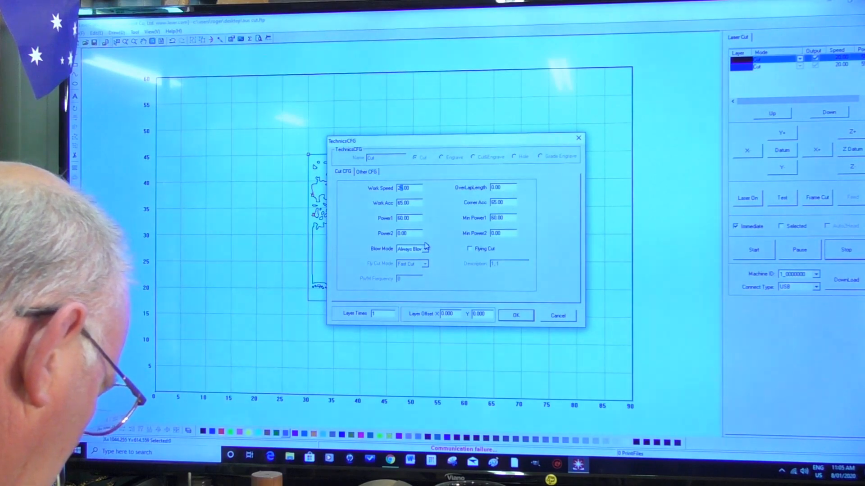
Enter 21.00 as the first Cut layer's Work Speed in the Cut CFG.
{"action": "type", "text": "21.00"}
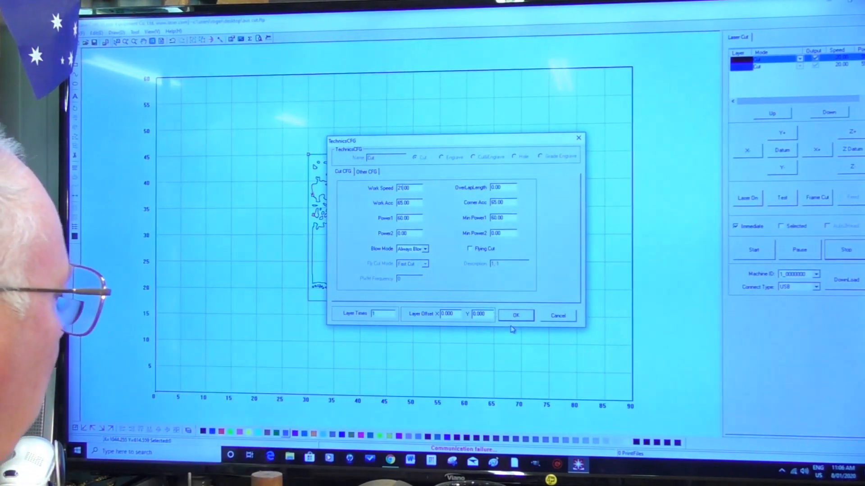
Confirm the TechnicsCFG so the first Cut layer runs at speed 21.00.
{"action": "left_click", "coordinate": [515, 314]}
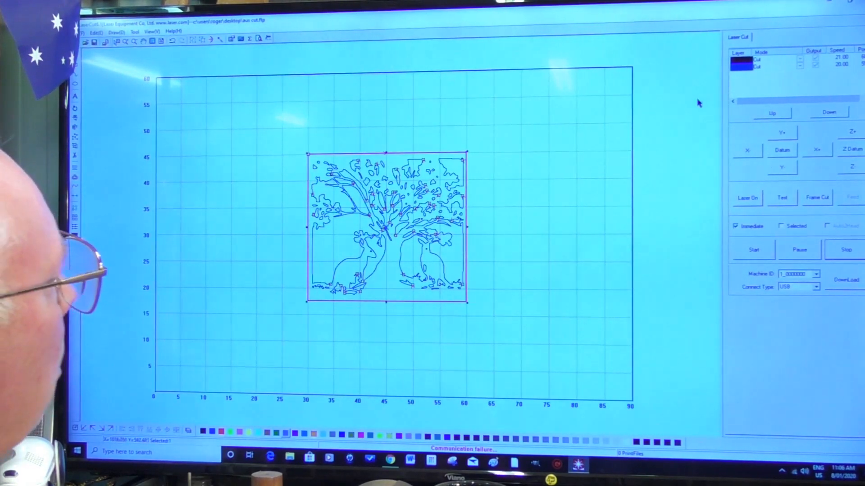
Bring up the blue cut layer's TechnicsCFG showing Work Speed 20 and power 60.
{"action": "left_click", "coordinate": [772, 65]}
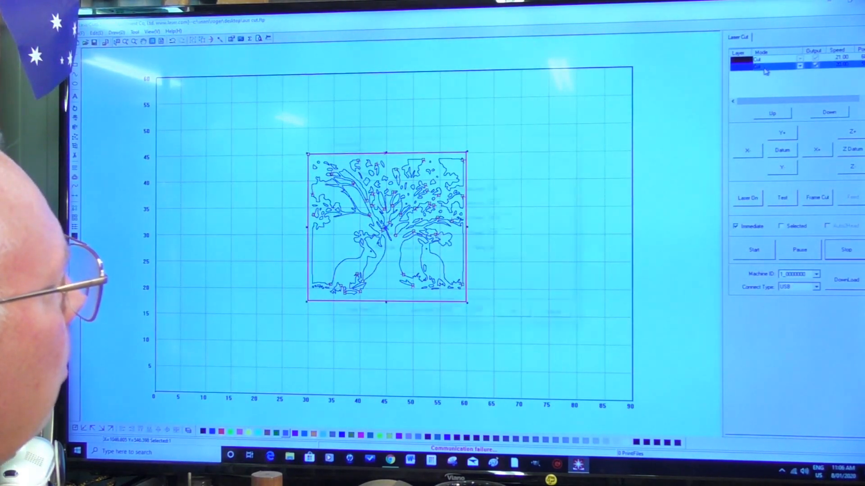
{"action": "double_click", "coordinate": [764, 65]}
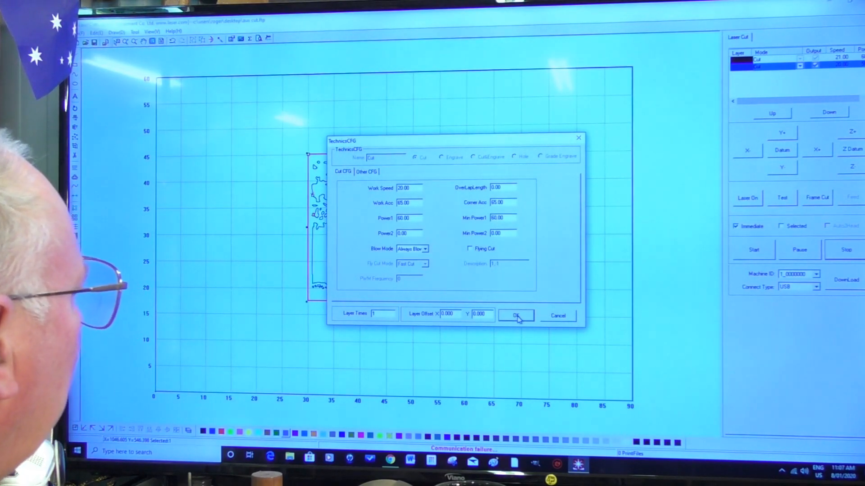
Confirm the blue layer's speed 20 / power 60 settings, leading to File Management.
{"action": "left_click", "coordinate": [516, 315]}
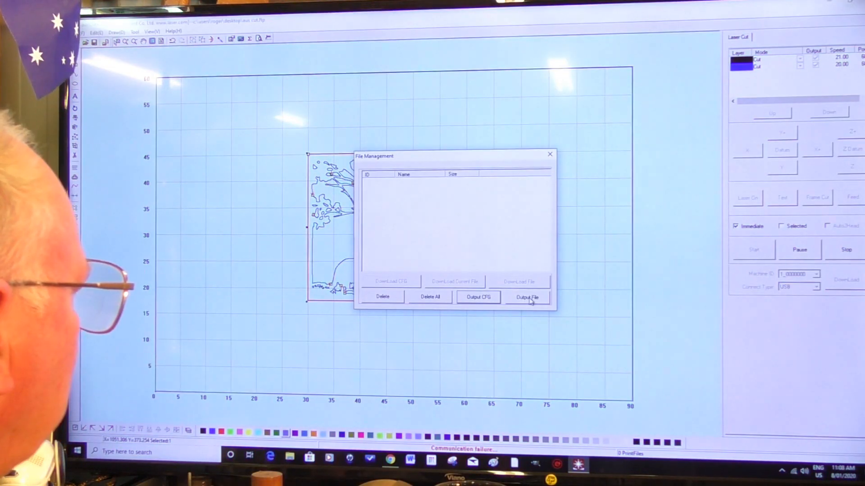
Start an Output File save and target the STORE N GO (L:) drive.
{"action": "left_click", "coordinate": [526, 298]}
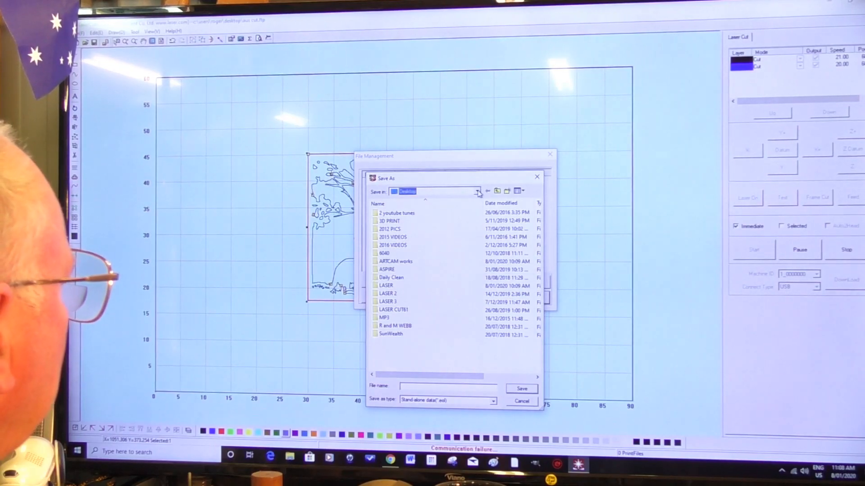
{"action": "left_click", "coordinate": [476, 192]}
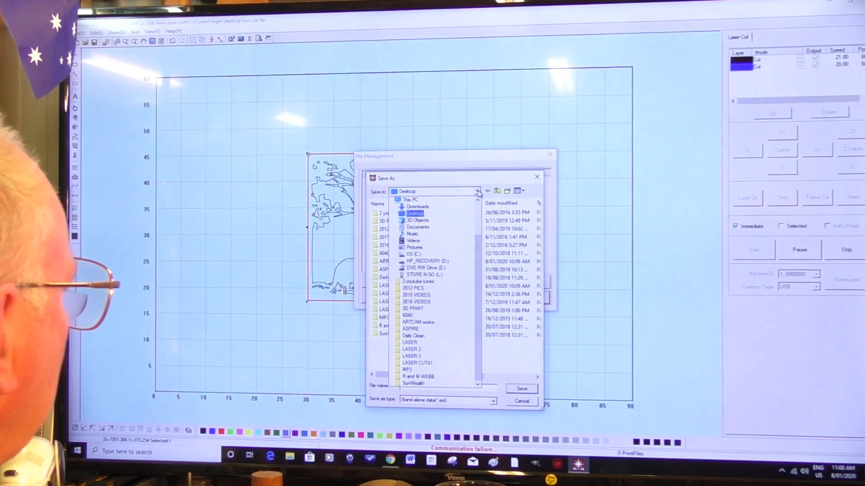
{"action": "left_click", "coordinate": [423, 275]}
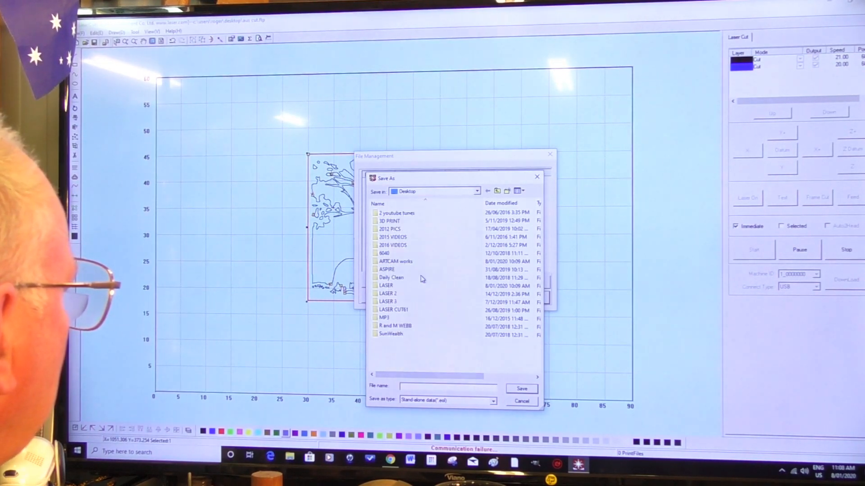
{"action": "left_click", "coordinate": [476, 192]}
{"action": "type", "text": "a"}
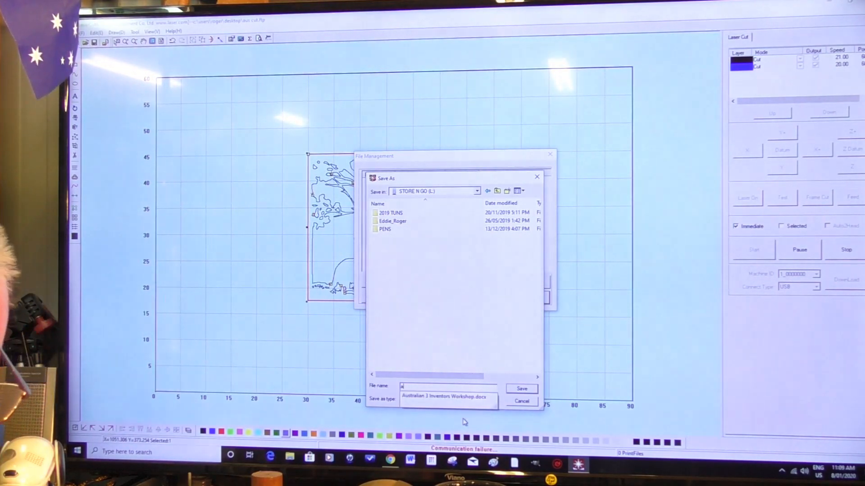
Save the stand-alone output file as AU CUT on the STORE N GO drive.
{"action": "left_click", "coordinate": [447, 401]}
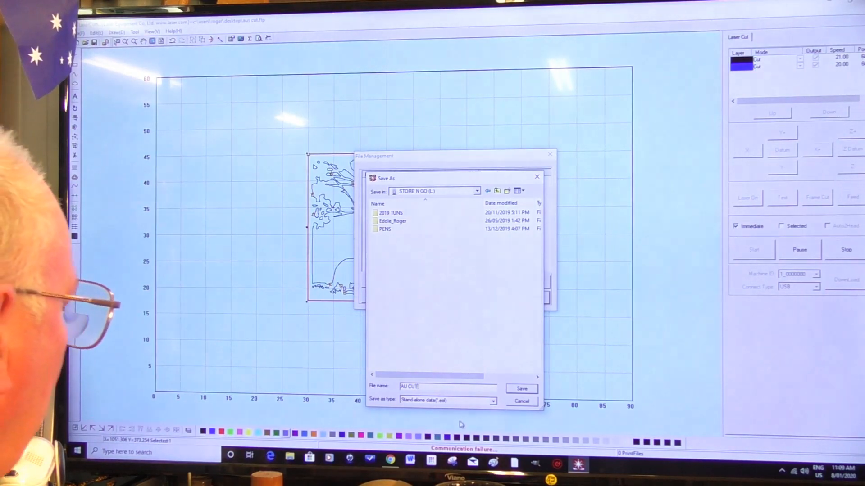
{"action": "left_click", "coordinate": [521, 388]}
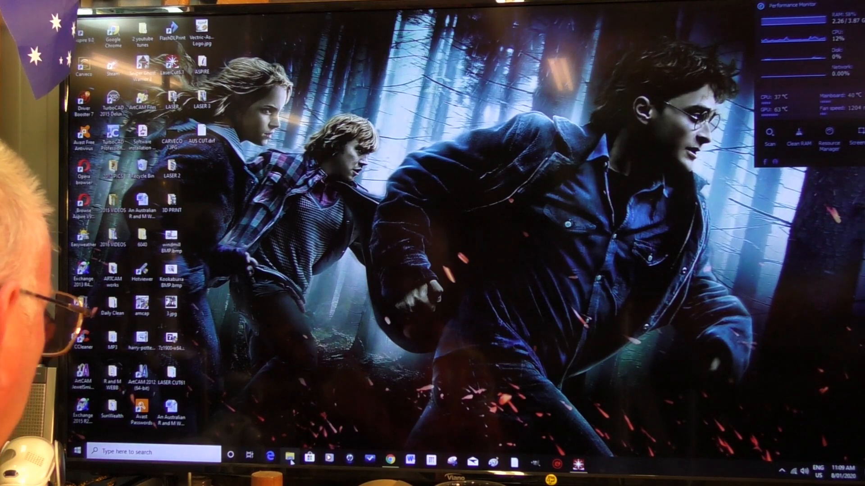
{"action": "left_click", "coordinate": [289, 458]}
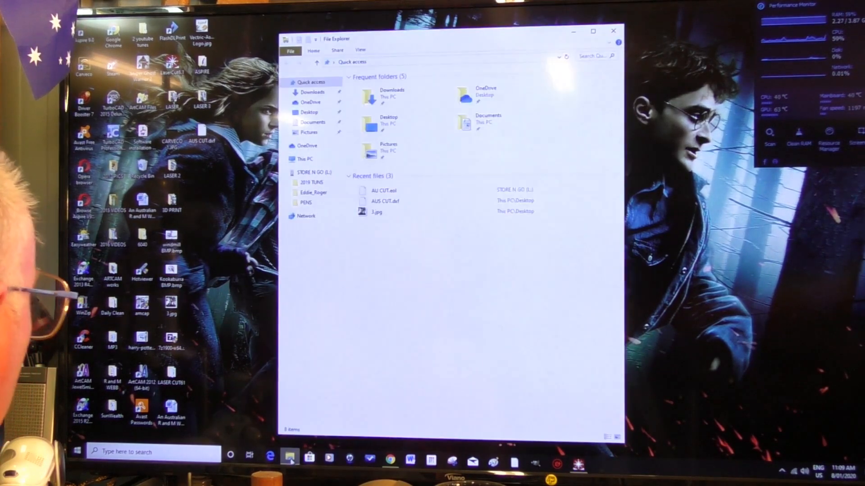
{"action": "left_click", "coordinate": [313, 172]}
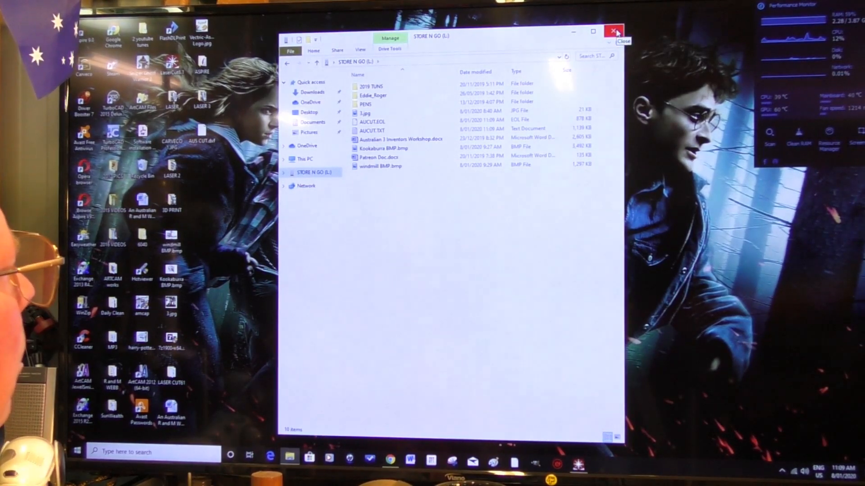
{"action": "left_click", "coordinate": [614, 32]}
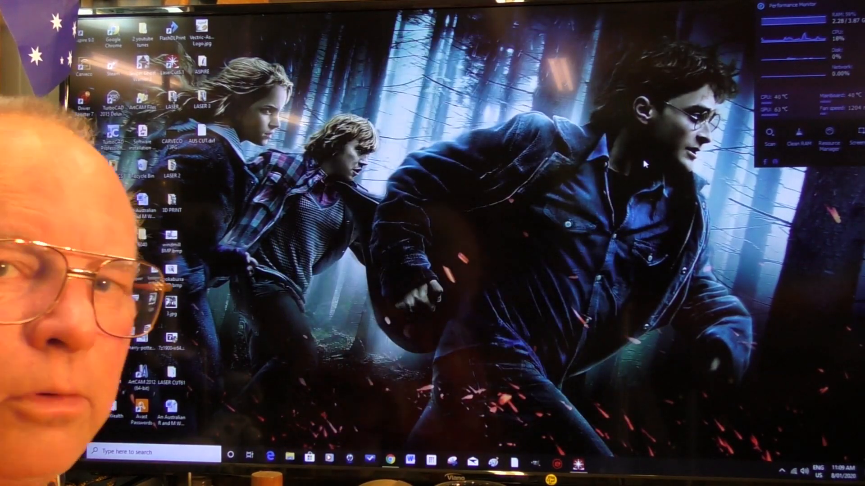